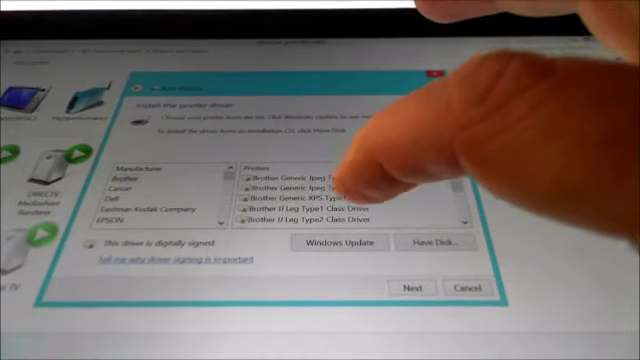
- Select the Brother Type1 Class Driver as the printer model under manufacturer Brother
{"action": "left_click", "coordinate": [300, 214]}
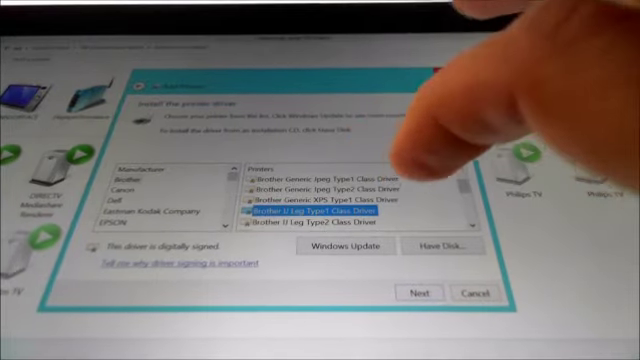